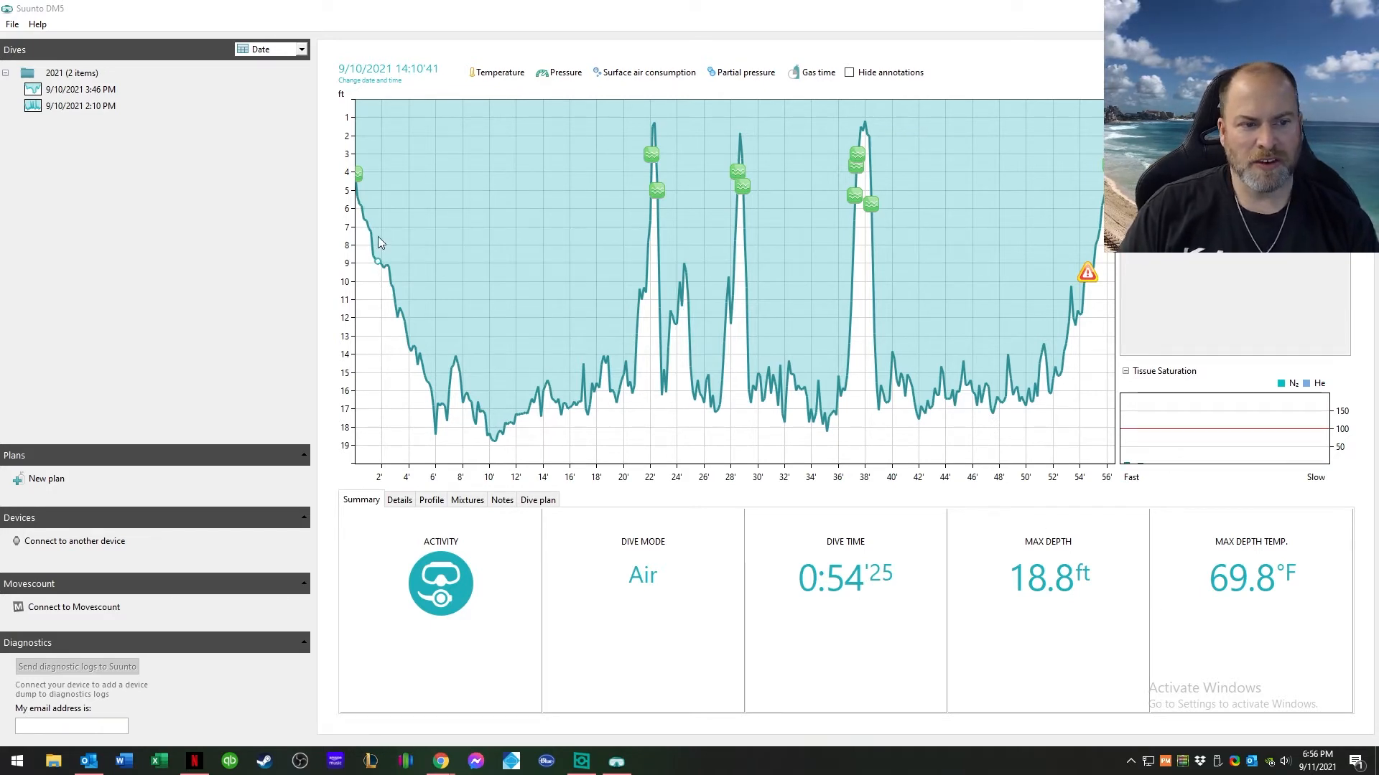
mouse_move(380, 265)
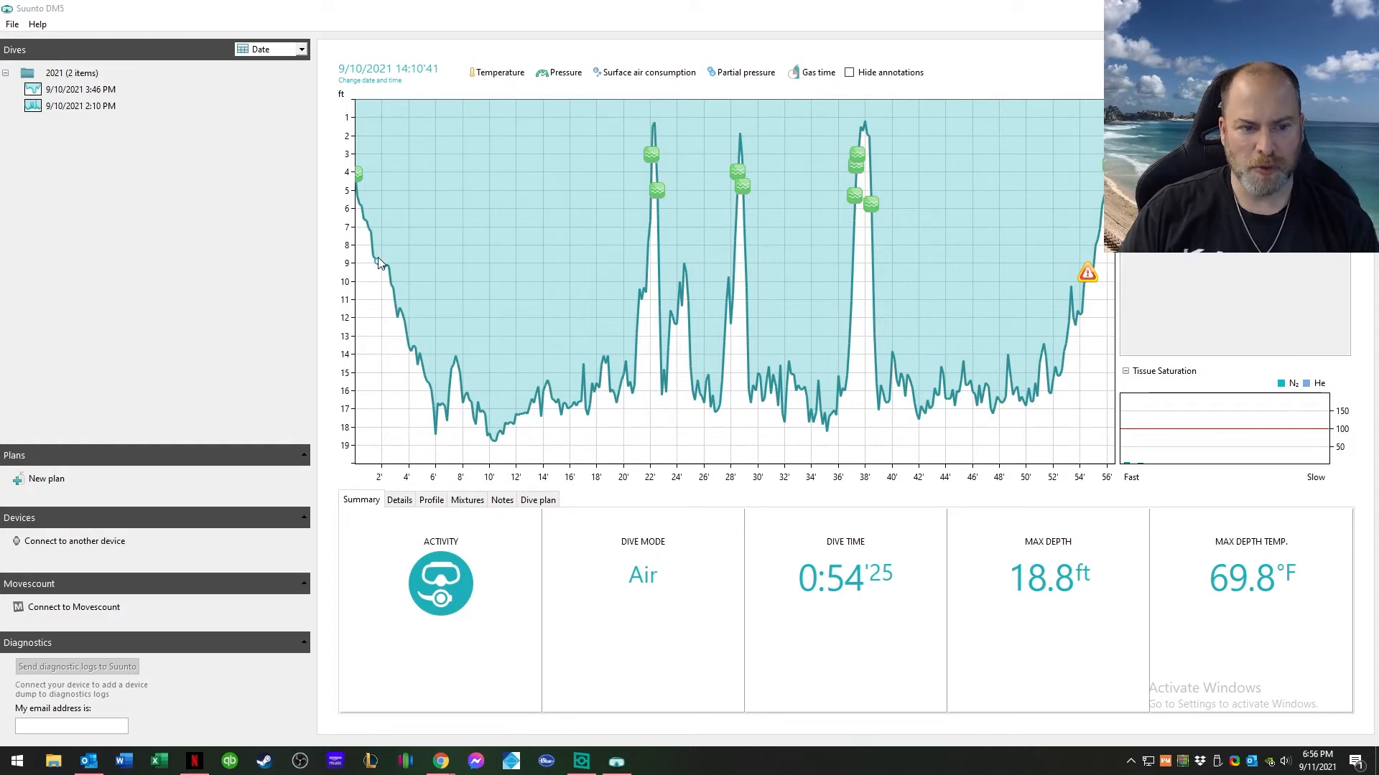
mouse_move(414, 365)
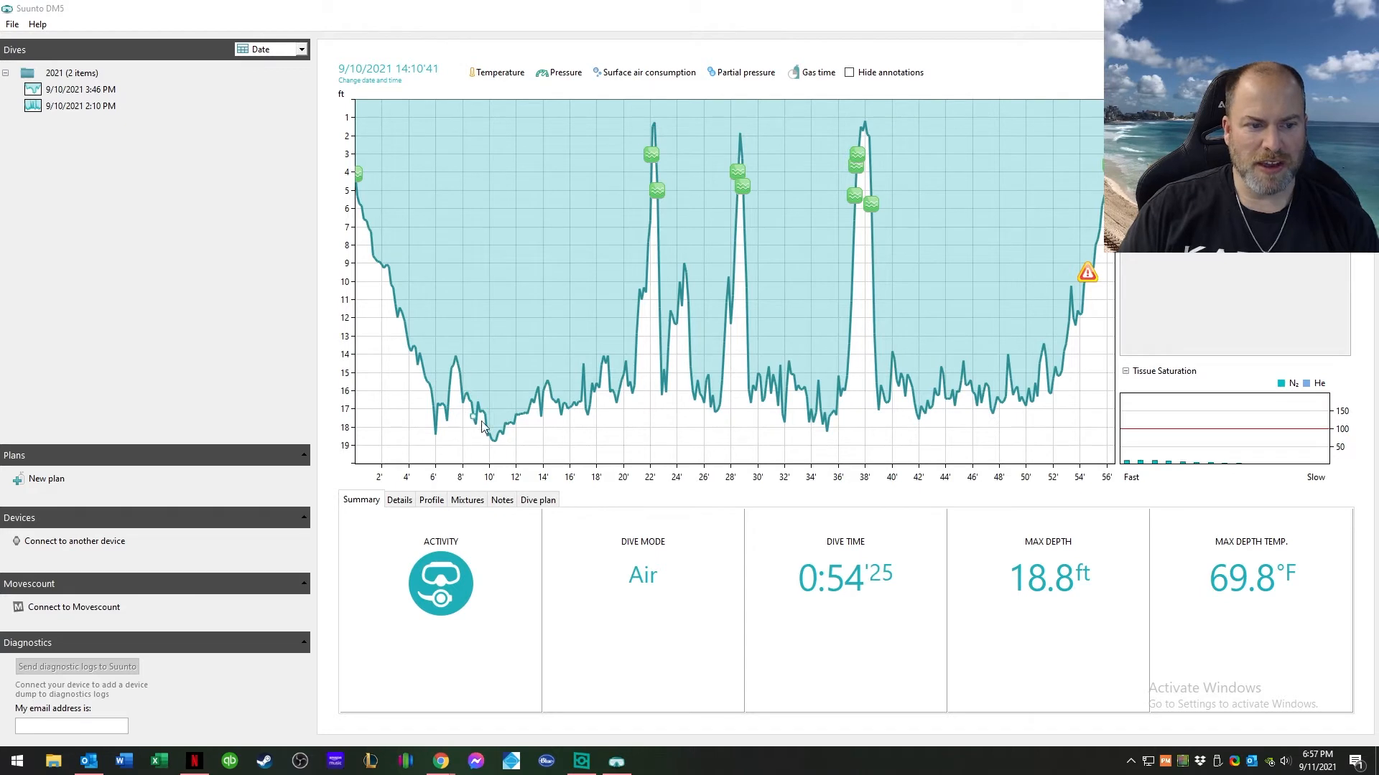
mouse_move(612, 403)
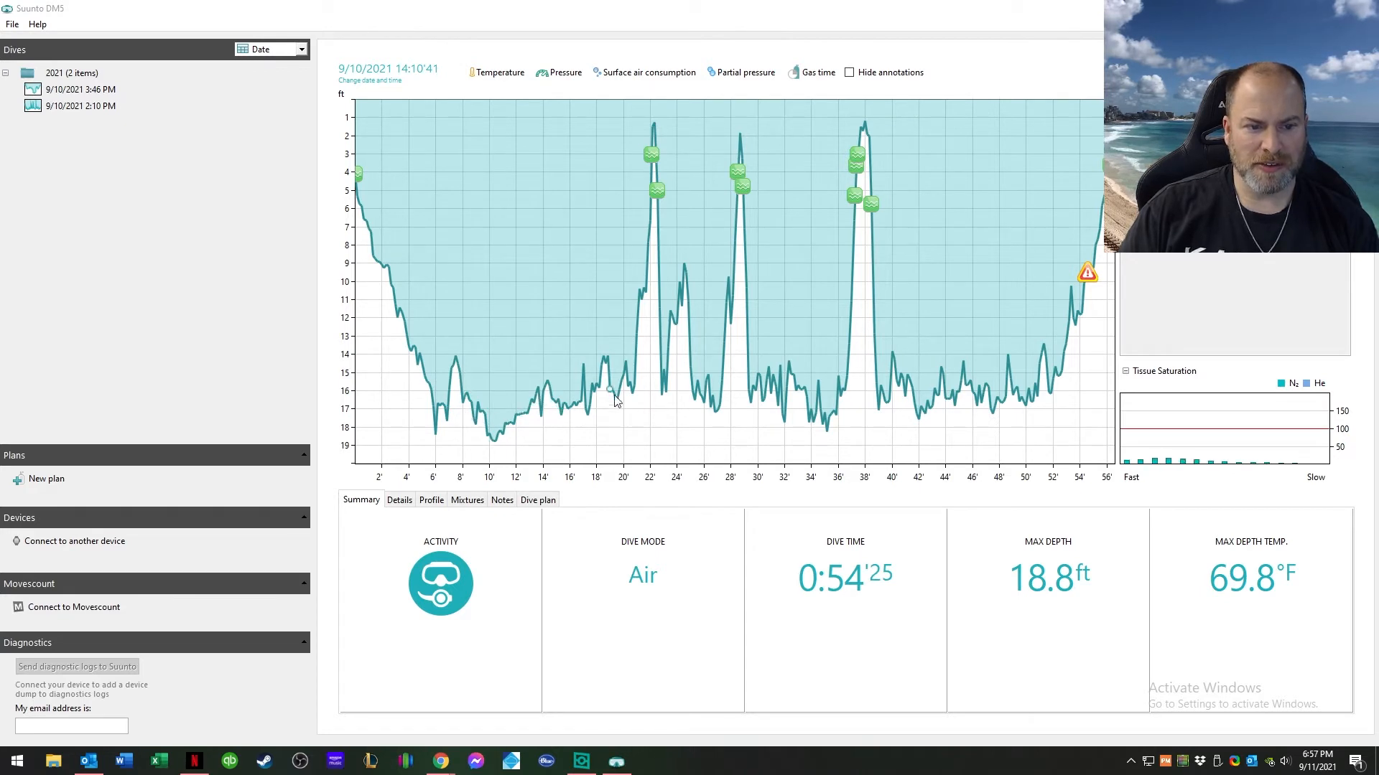
mouse_move(867, 168)
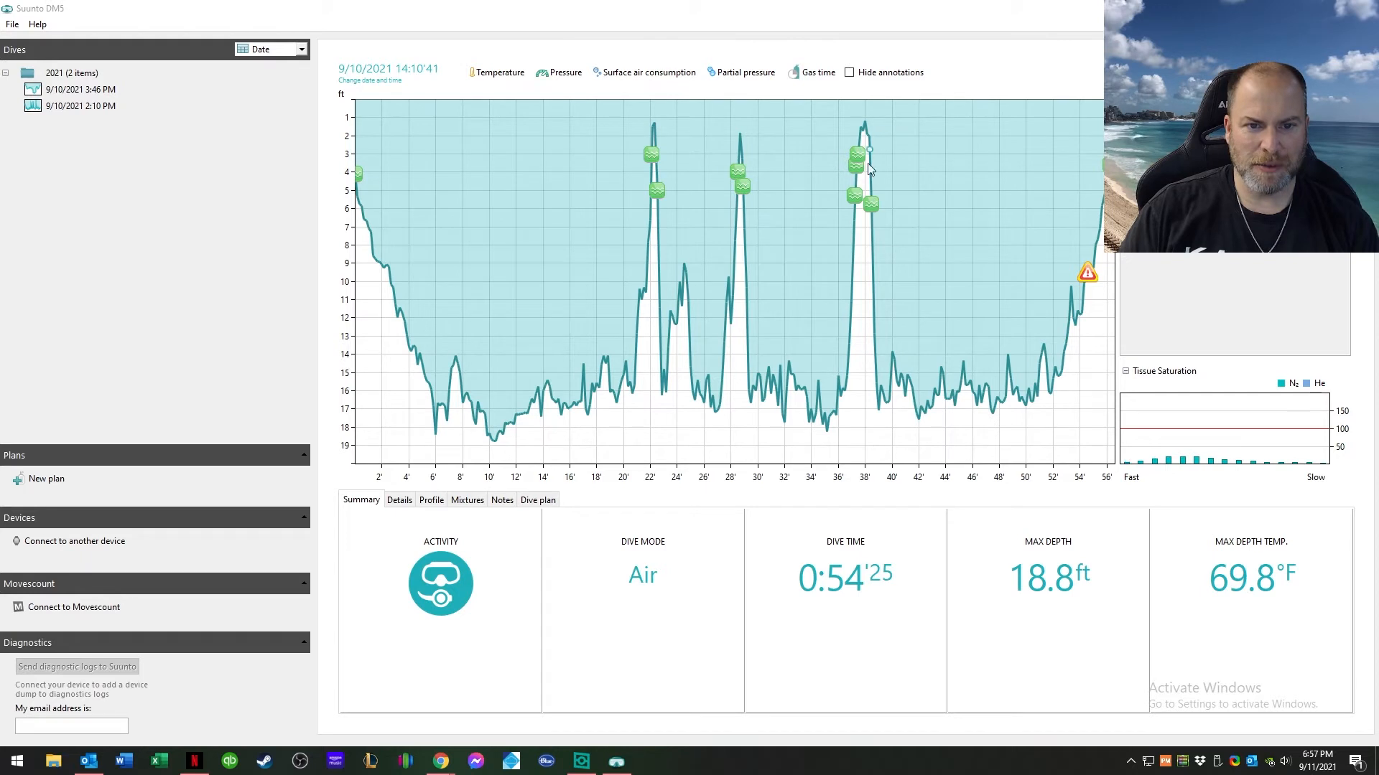
mouse_move(862, 313)
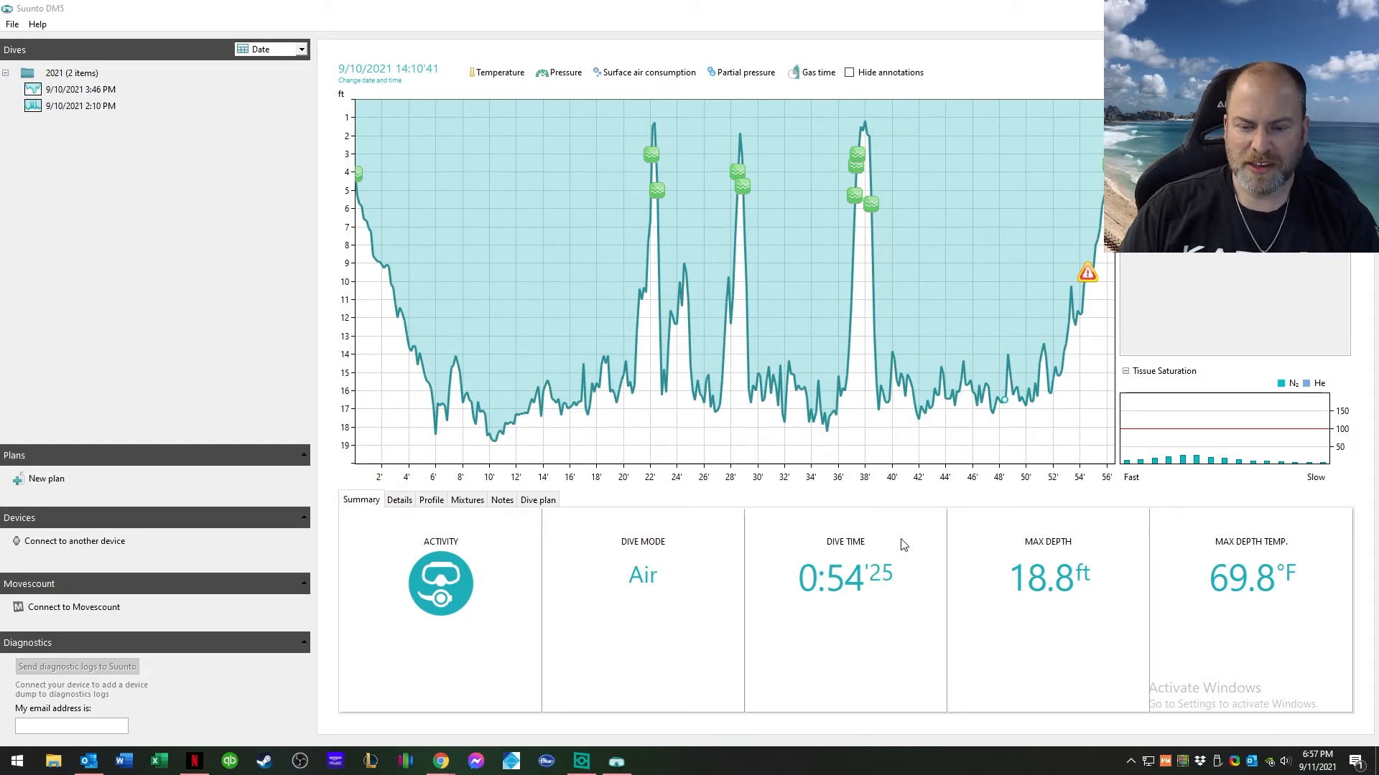
mouse_move(1019, 609)
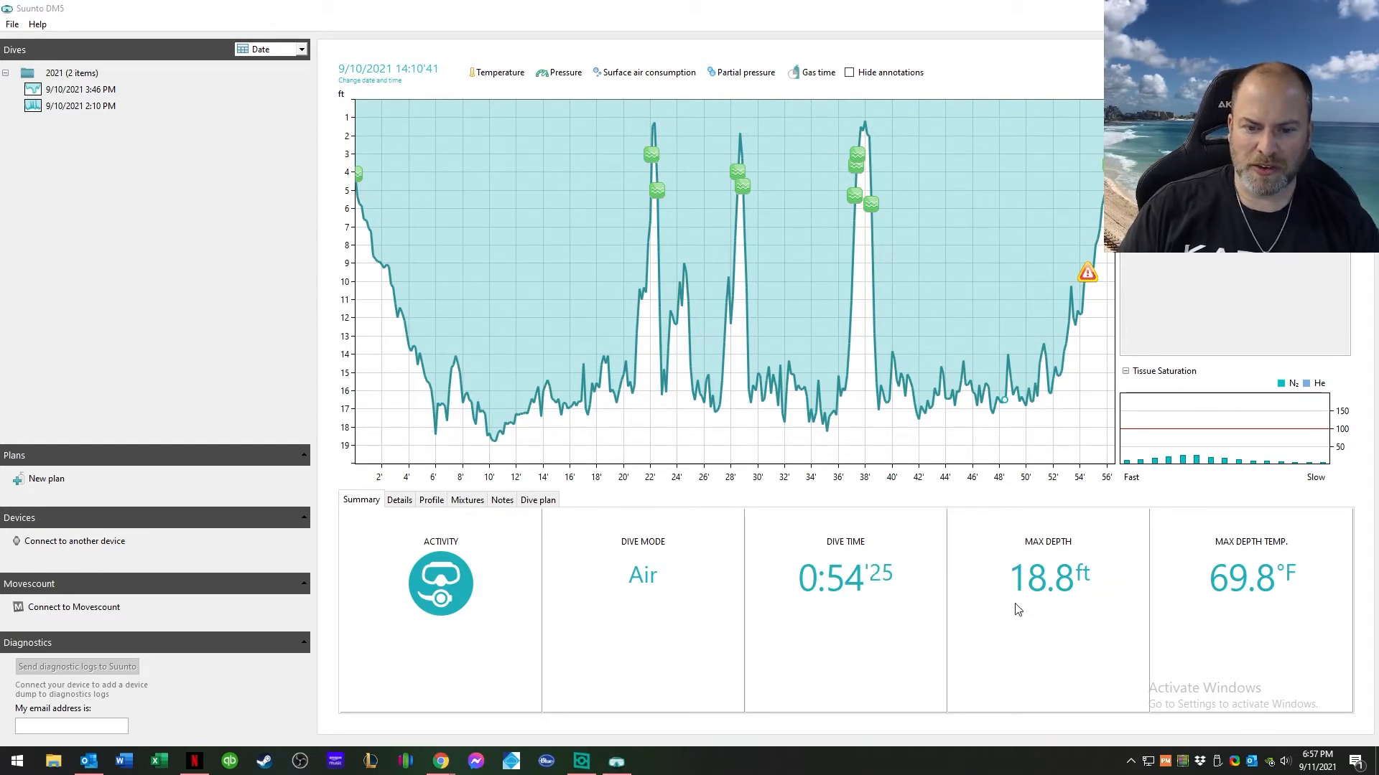
mouse_move(1094, 606)
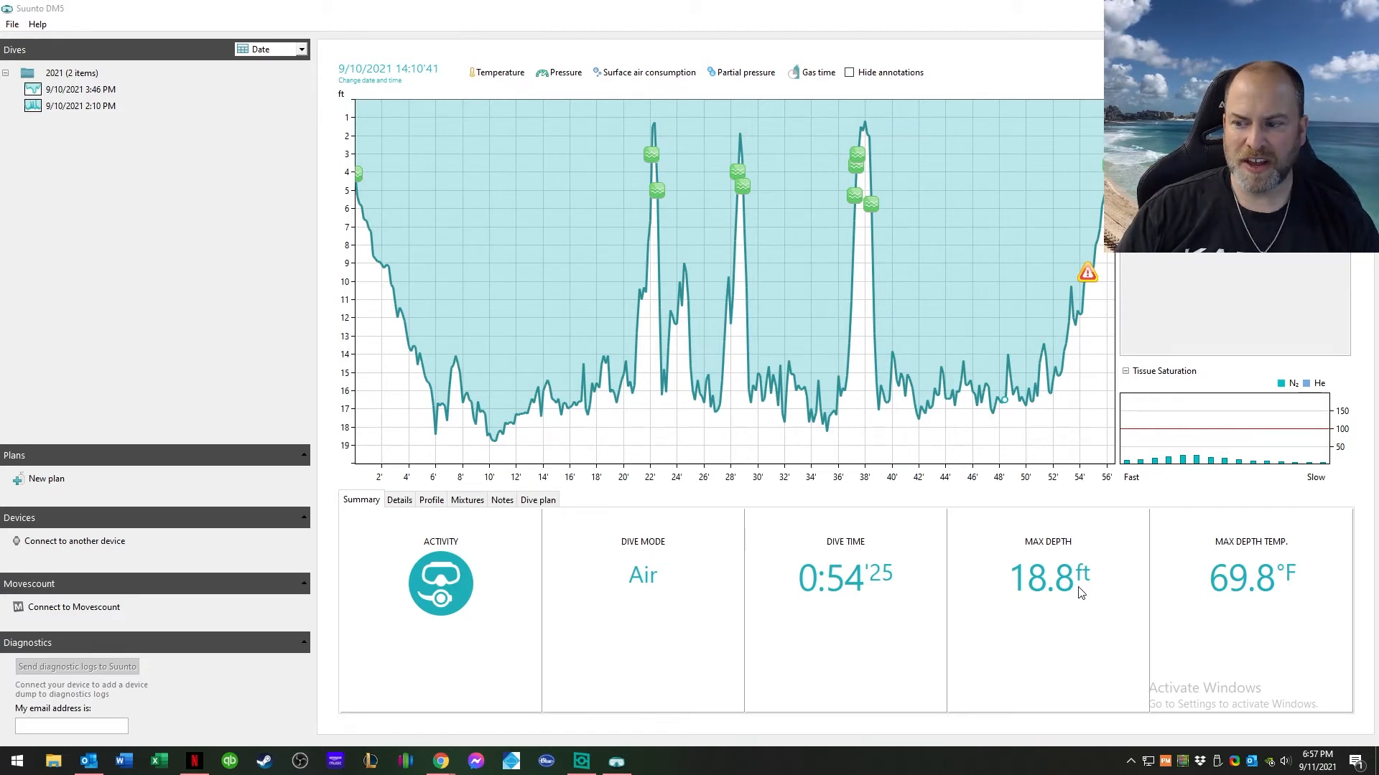
mouse_move(860, 368)
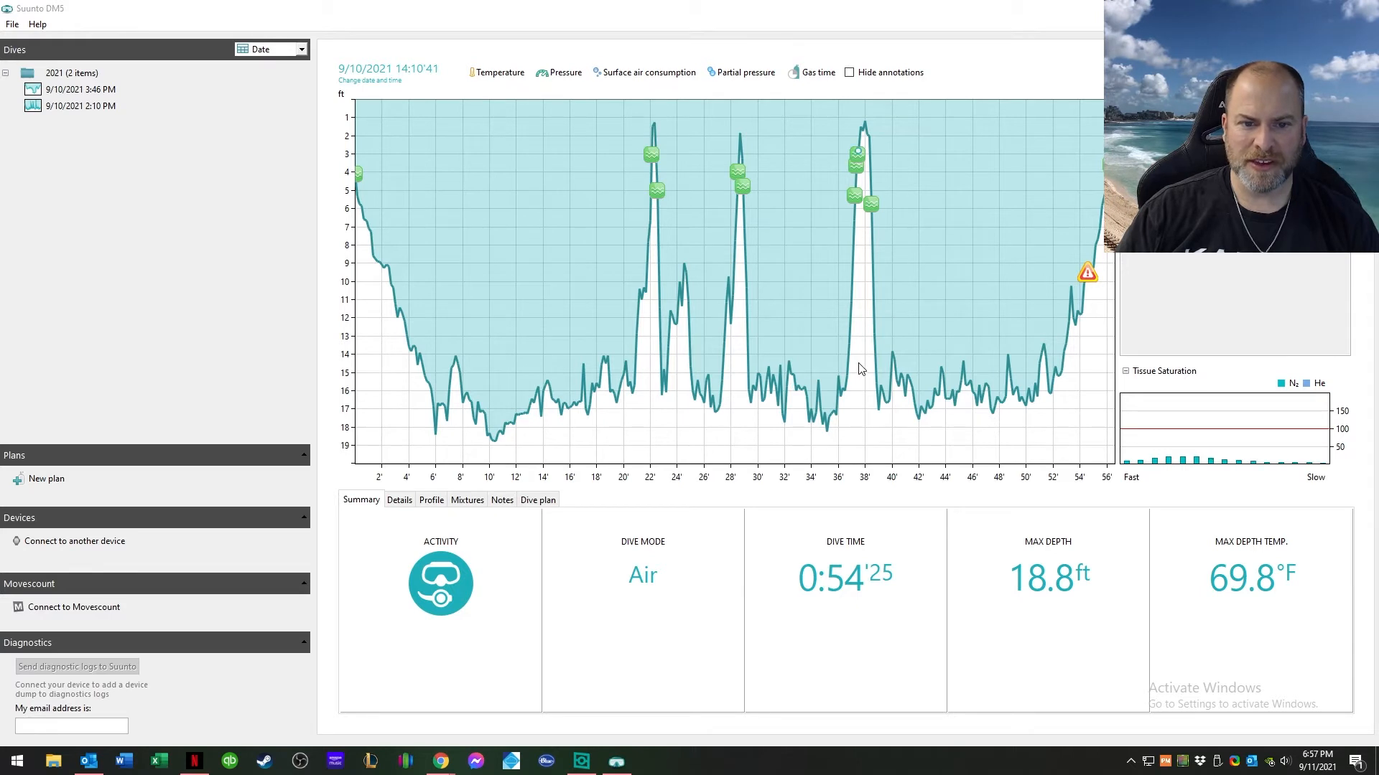
mouse_move(849, 360)
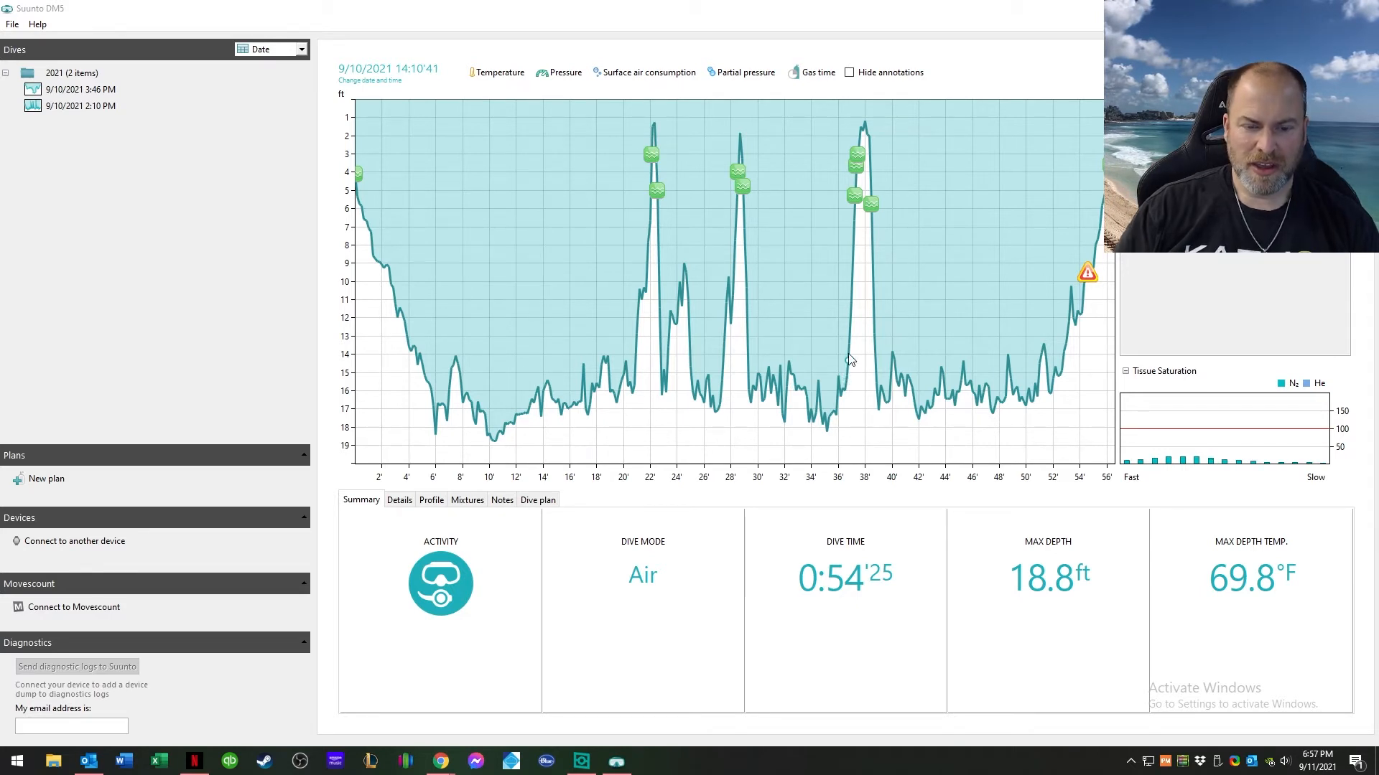
mouse_move(858, 303)
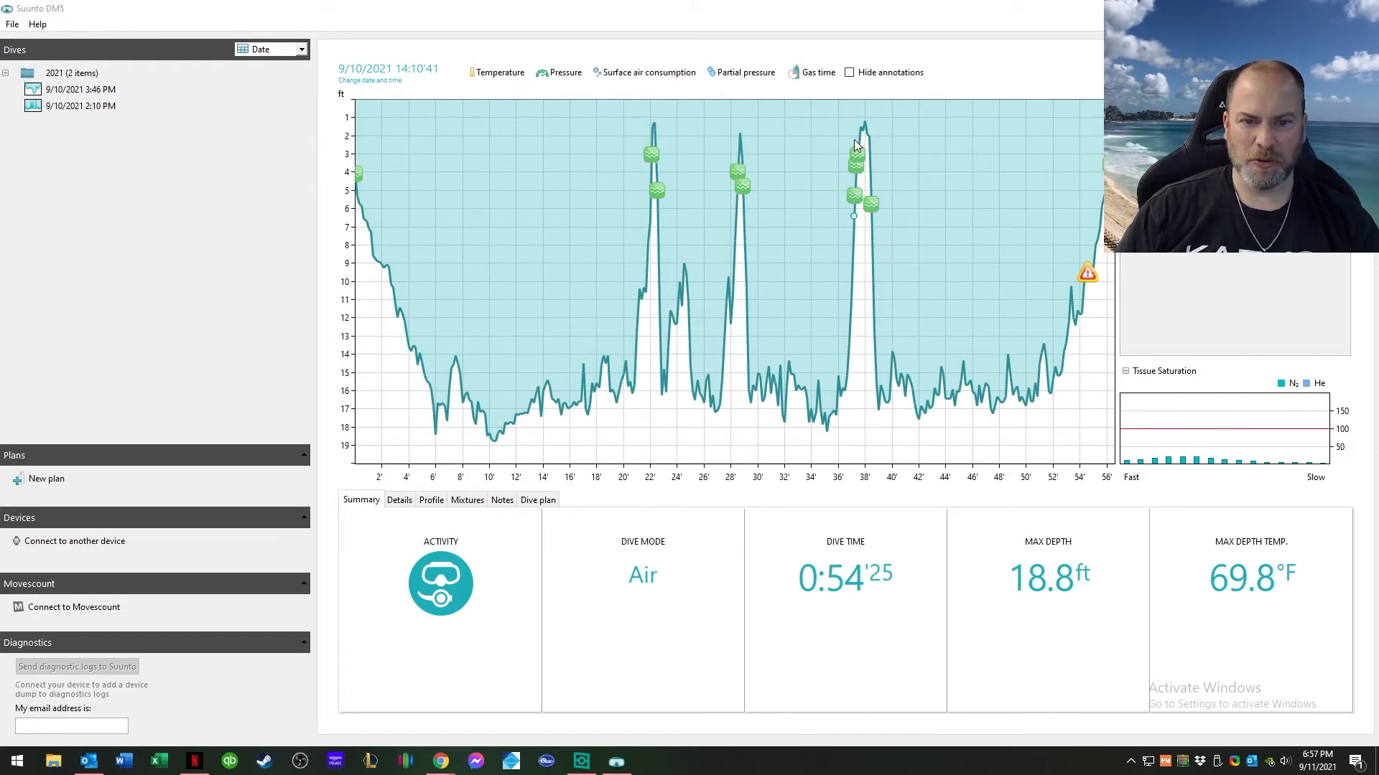
mouse_move(865, 126)
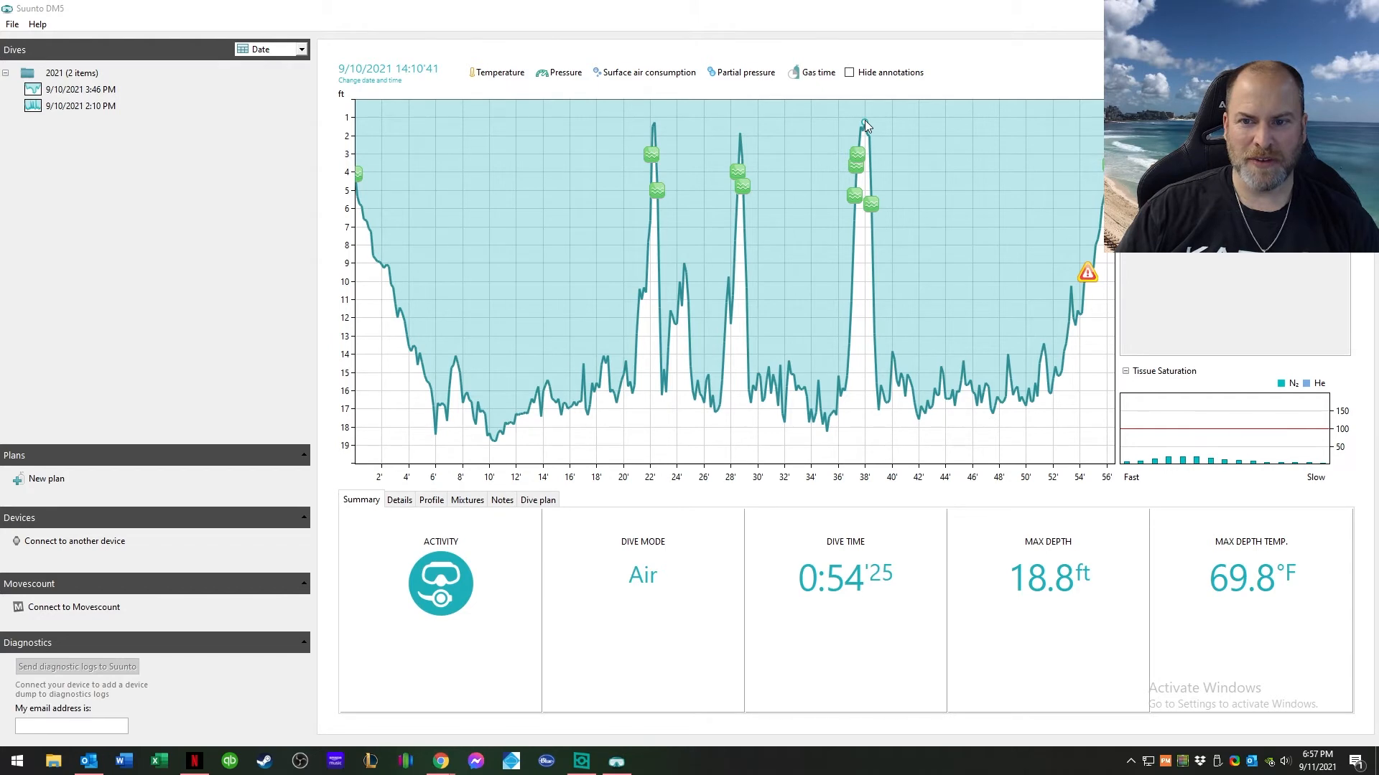
mouse_move(318, 178)
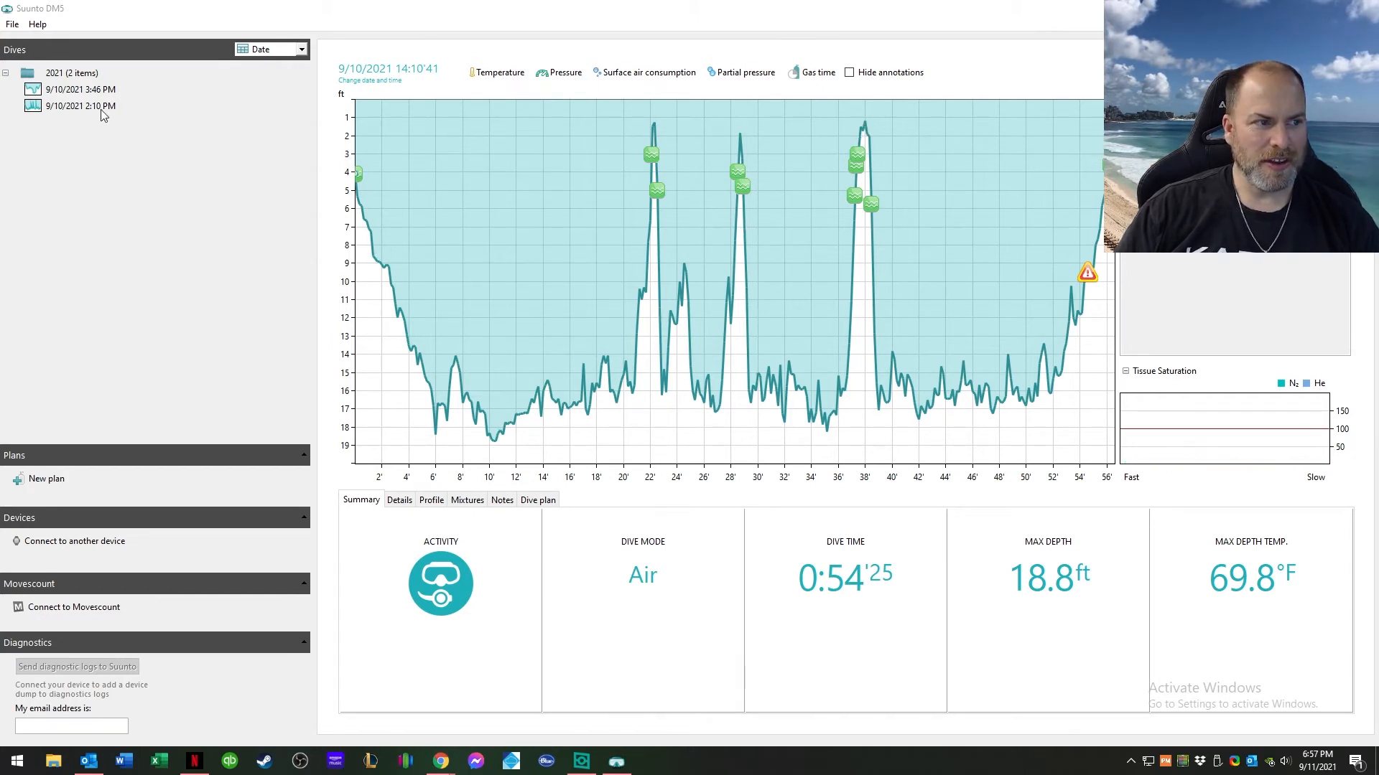
Select the 9/10/2021 3:46 PM dive: 45 min on air, max depth 50.2 ft
click(81, 89)
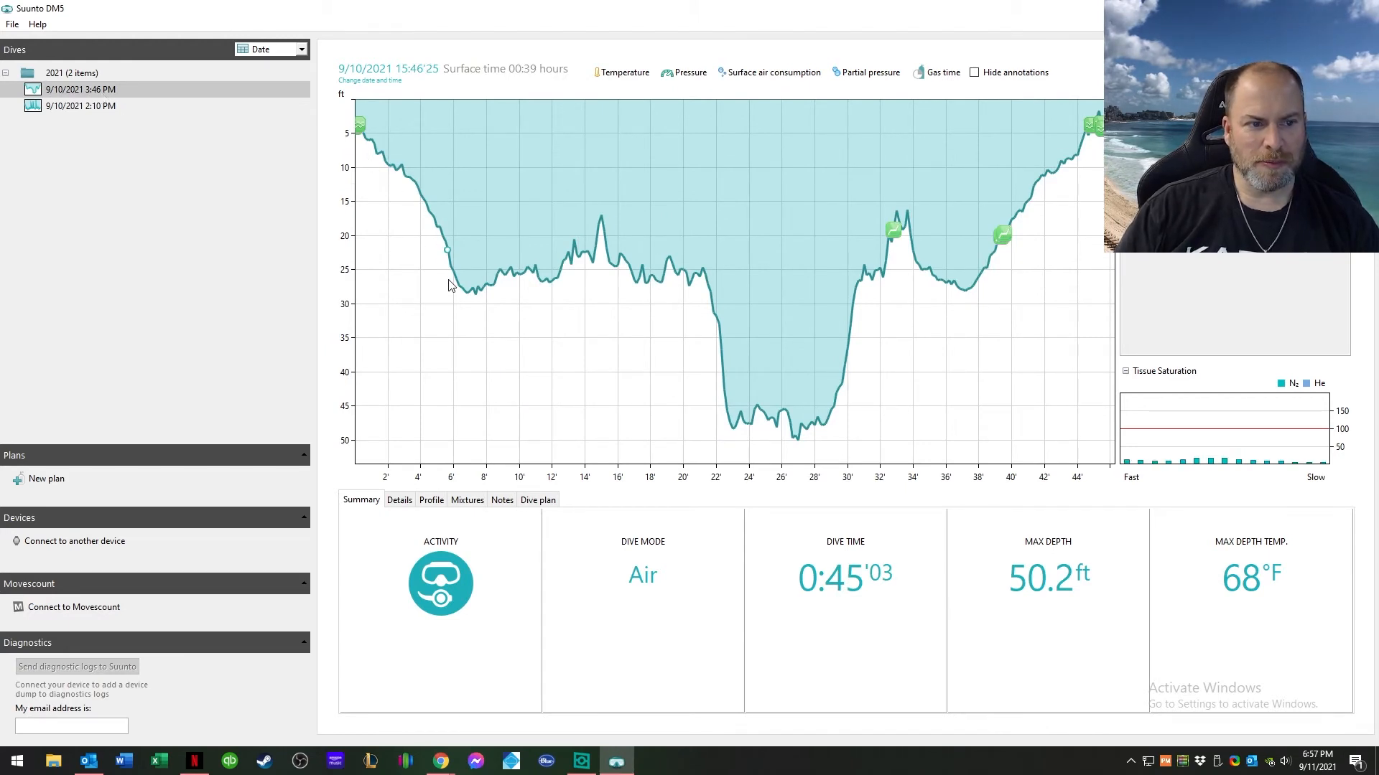
mouse_move(459, 285)
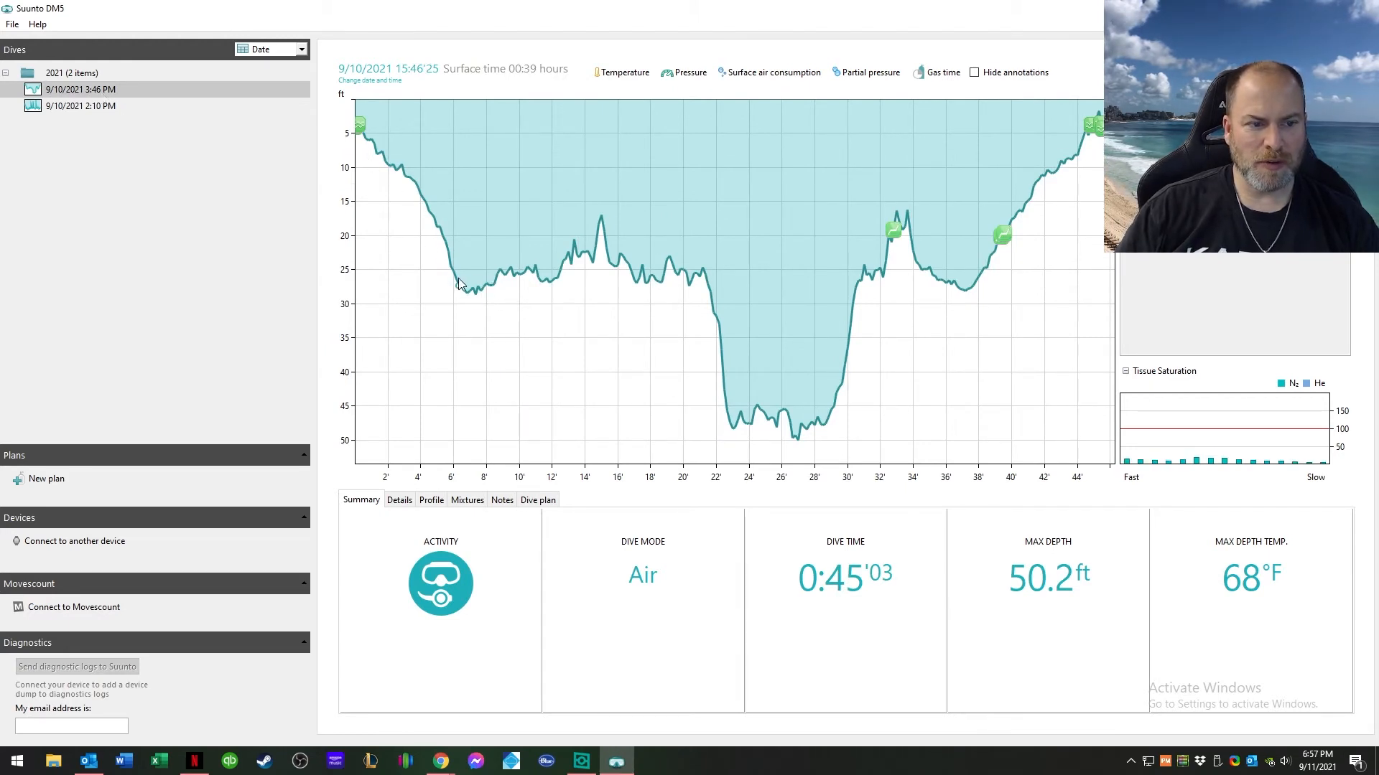
mouse_move(482, 287)
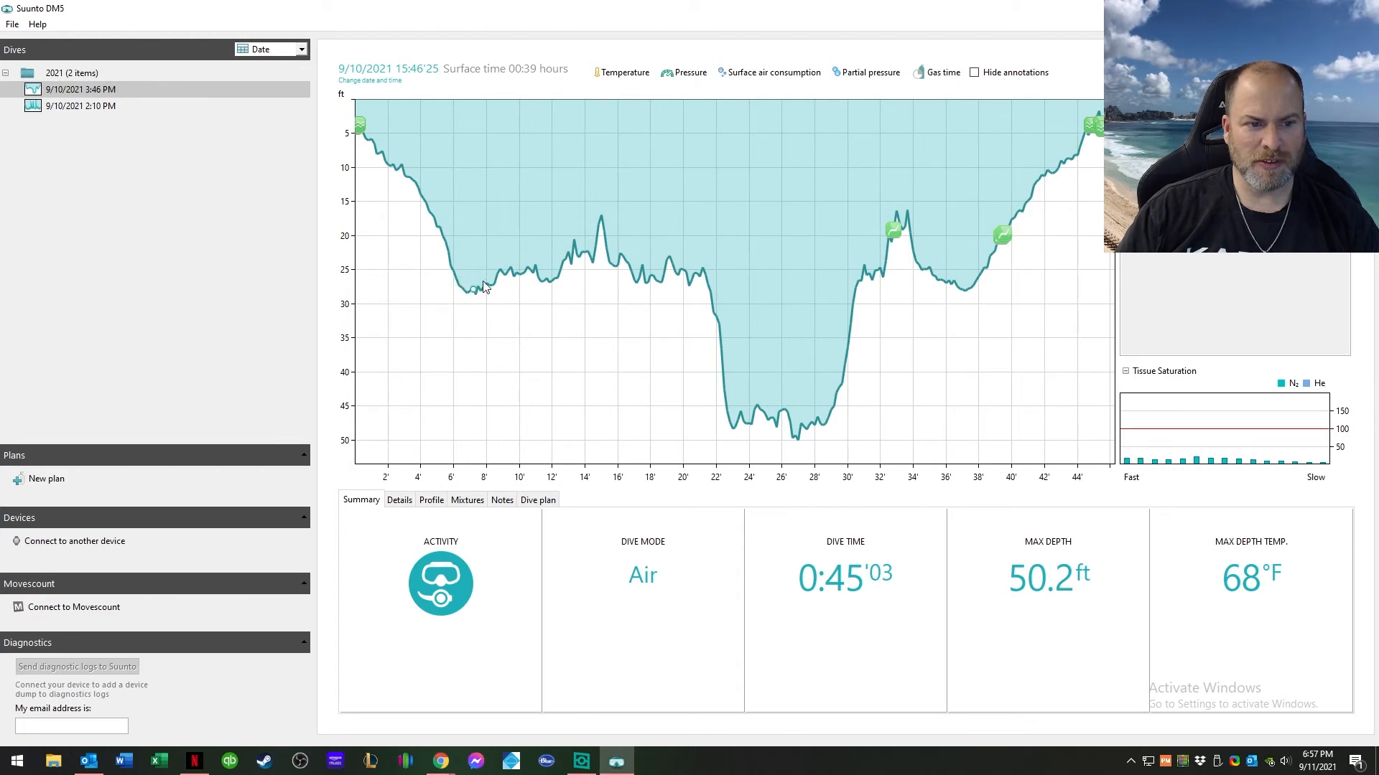
mouse_move(603, 256)
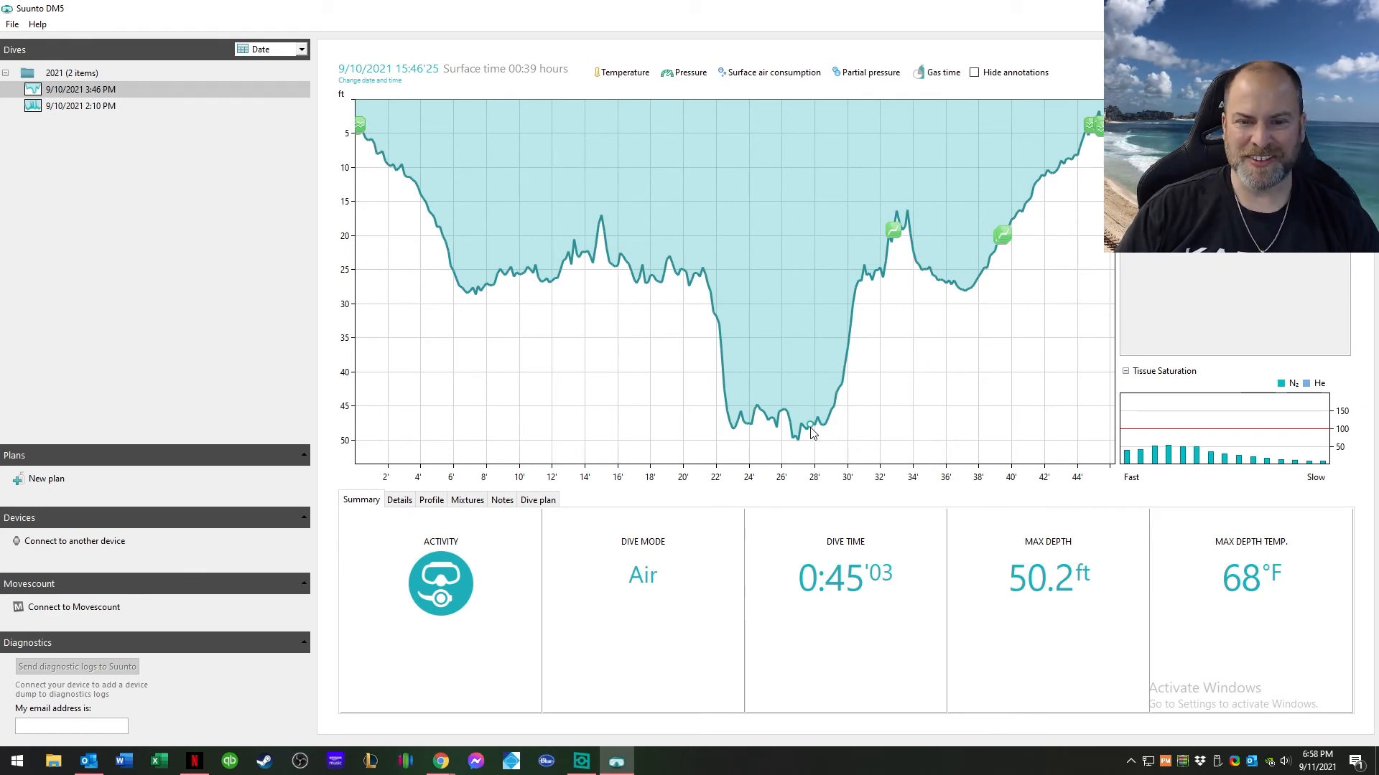
mouse_move(950, 294)
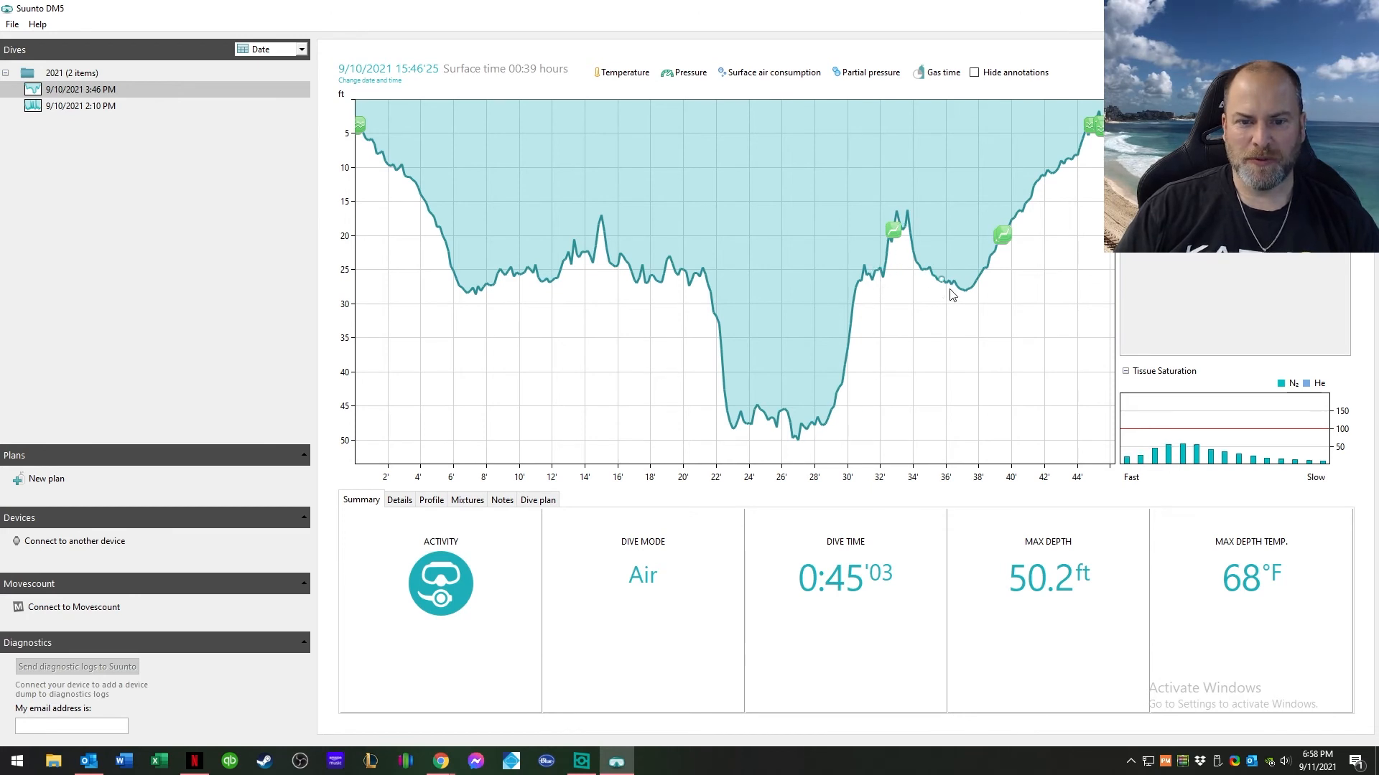
mouse_move(884, 378)
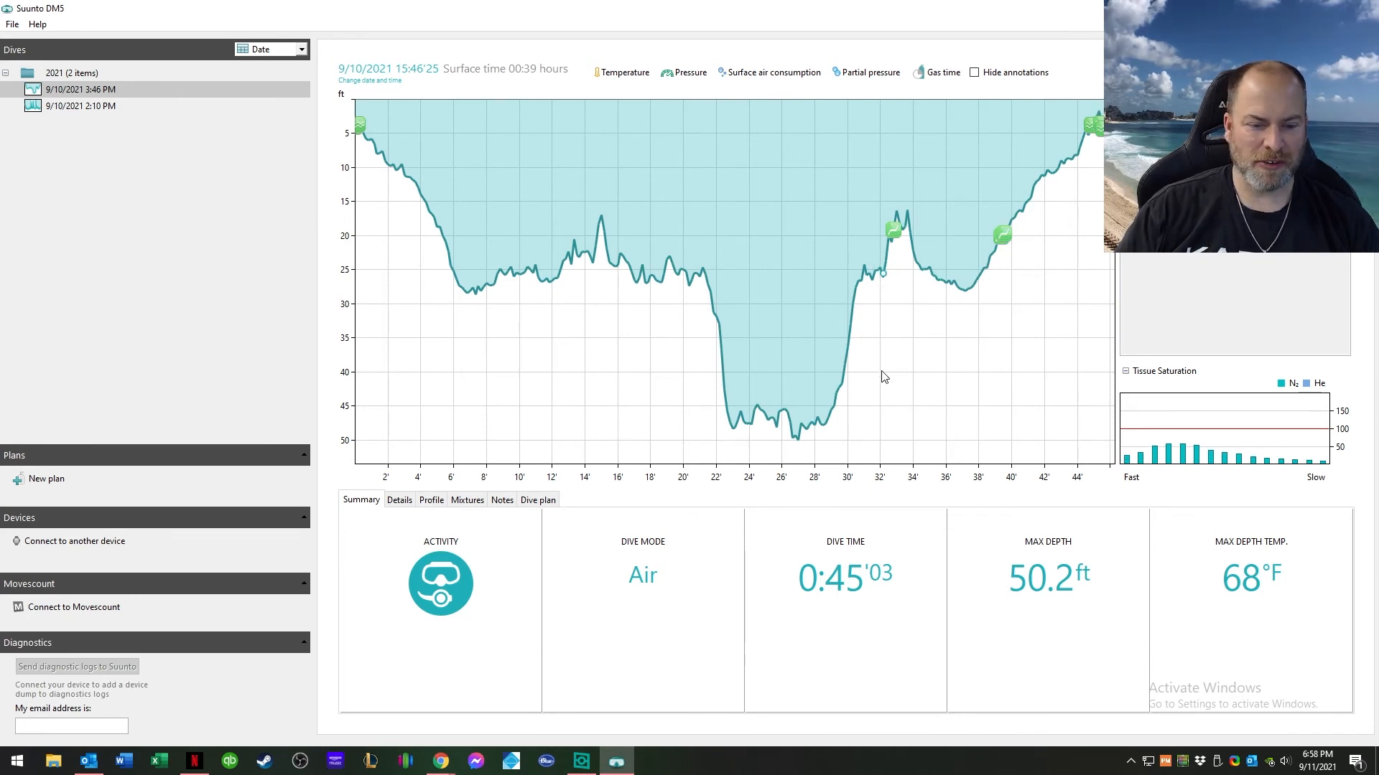
mouse_move(883, 372)
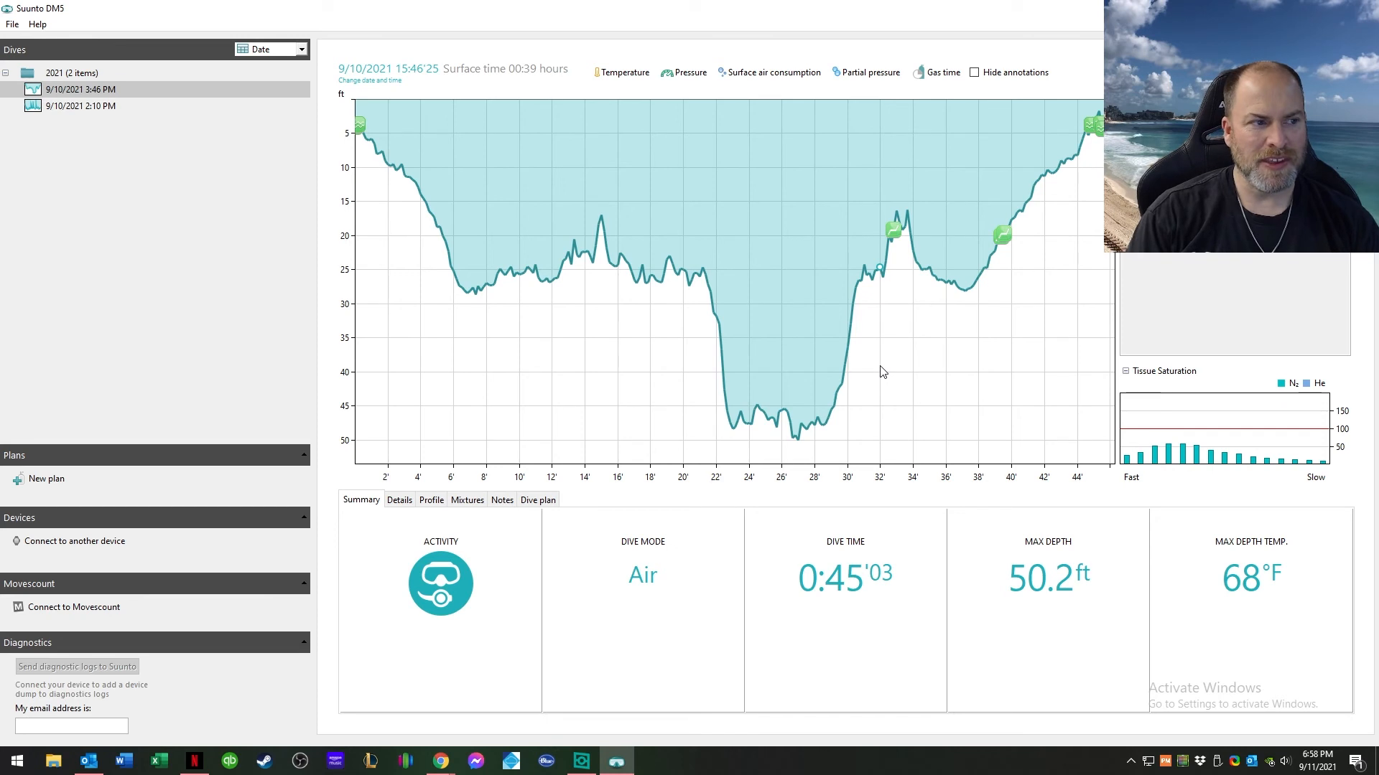